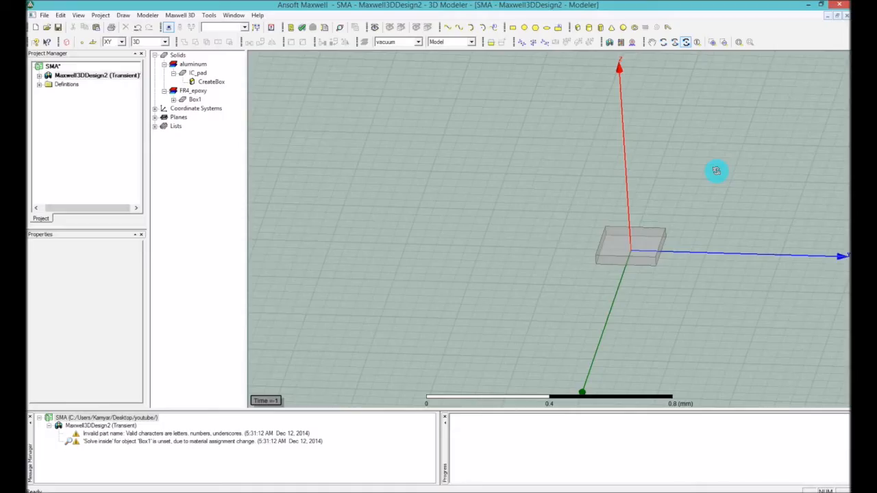
pyautogui.moveTo(707, 159)
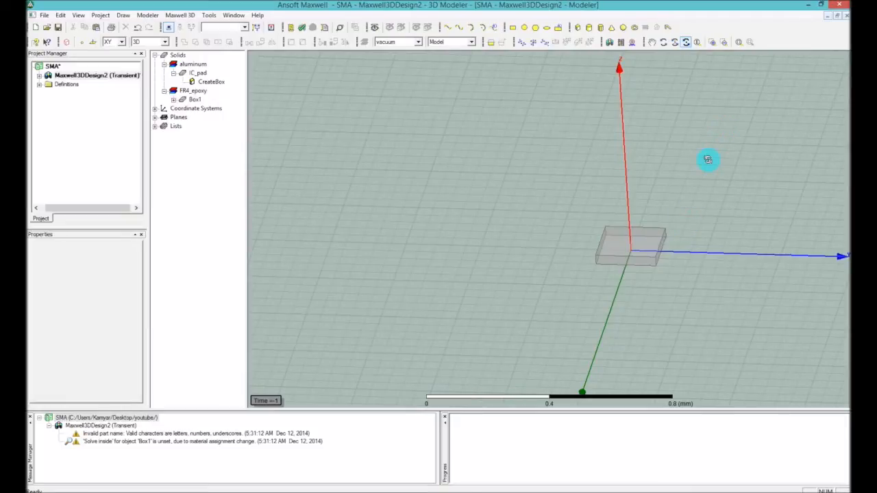
pyautogui.moveTo(658, 151)
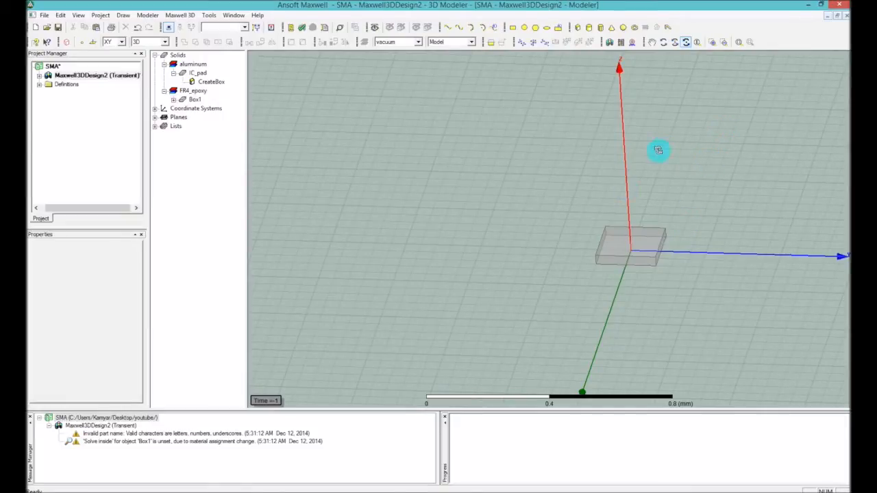
pyautogui.moveTo(604, 214)
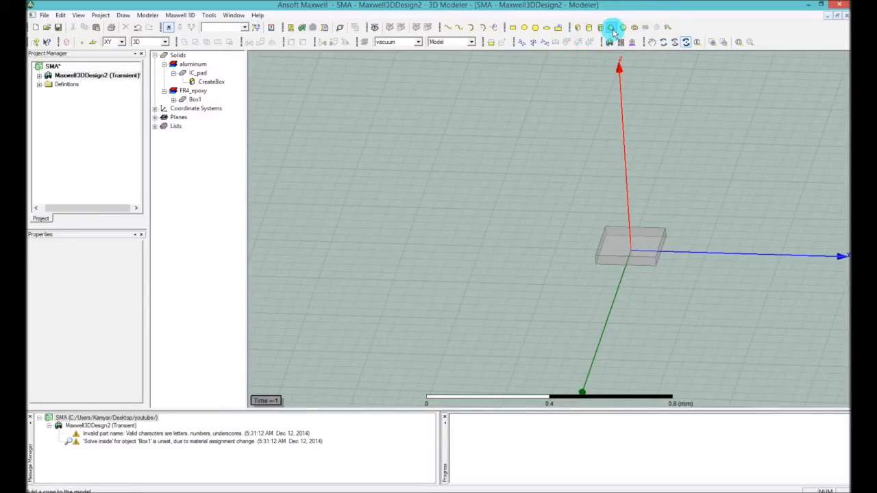
pyautogui.moveTo(613, 28)
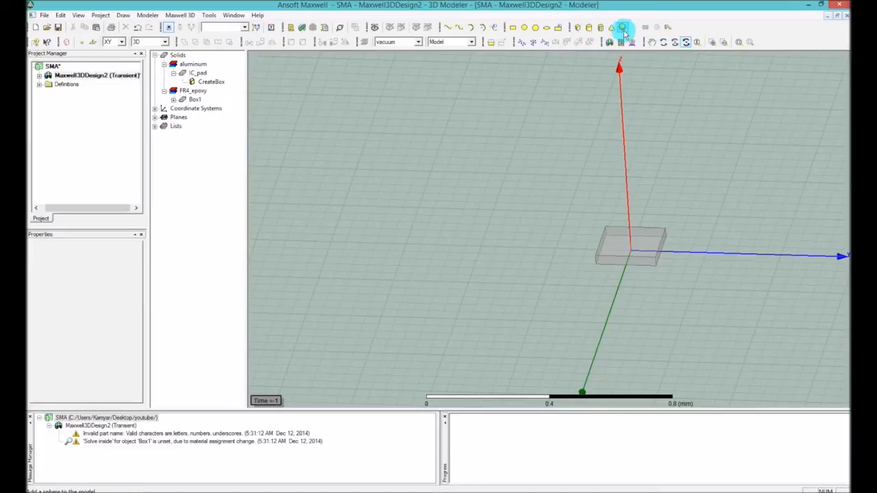
pyautogui.moveTo(623, 28)
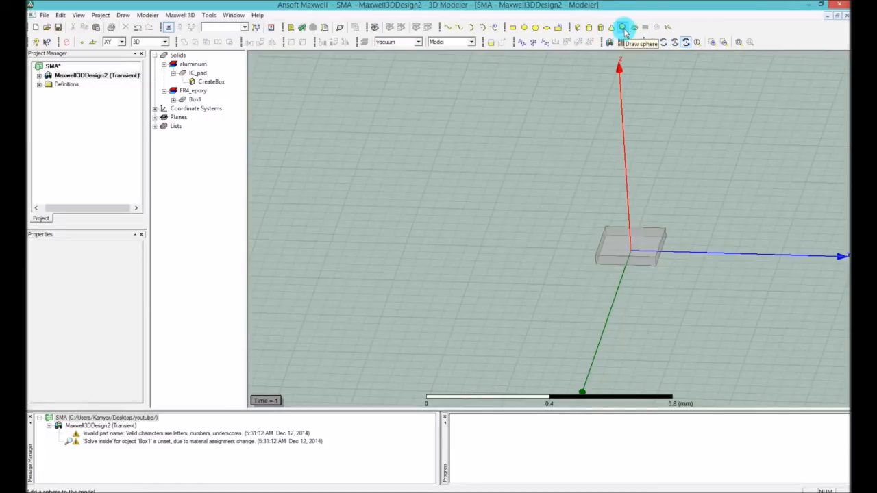
pyautogui.moveTo(588, 41)
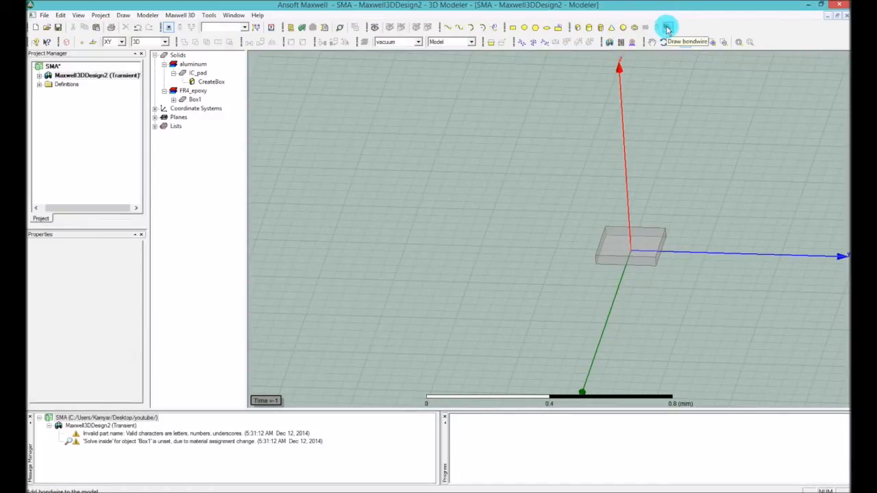
# - Draw a bond wire from the origin 2.8 mm along the X axis
pyautogui.click(631, 249)
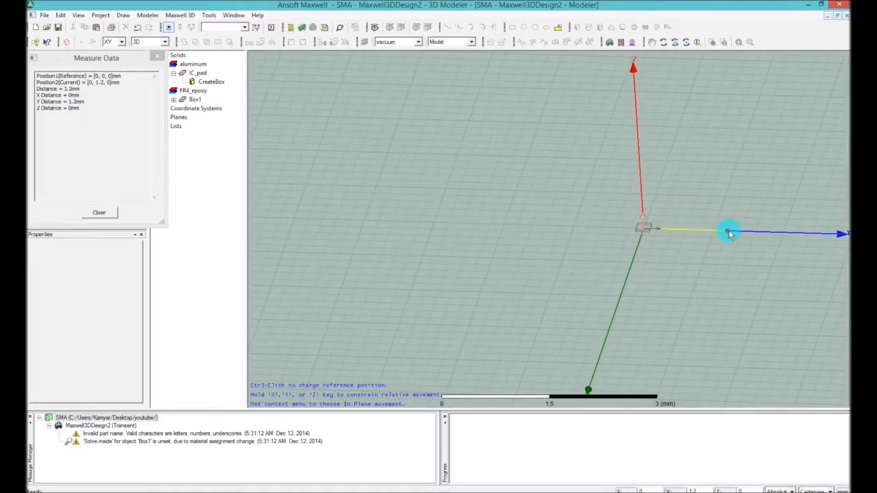
pyautogui.moveTo(729, 232); pyautogui.dragTo(822, 236)
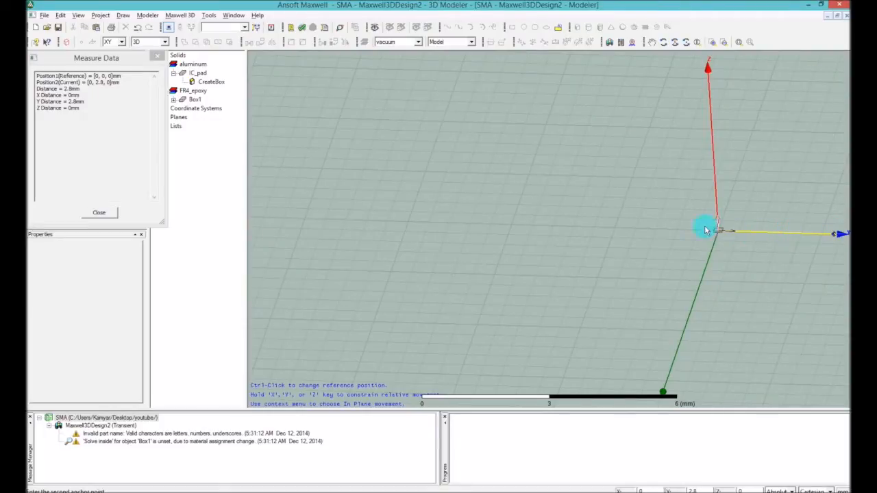
pyautogui.moveTo(778, 78)
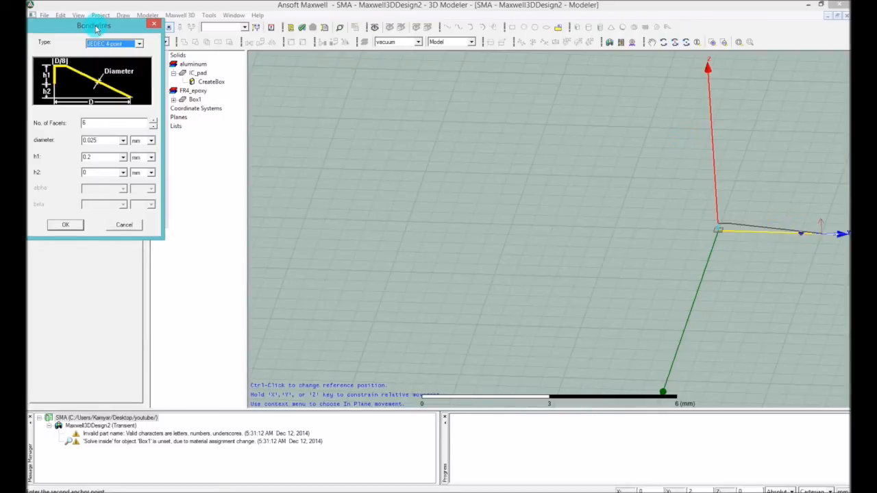
pyautogui.moveTo(93, 25); pyautogui.dragTo(537, 119)
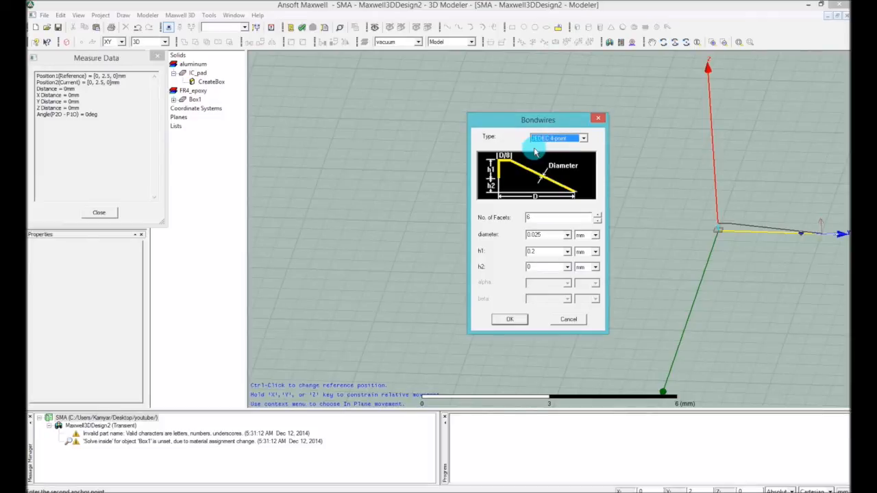
pyautogui.moveTo(537, 120); pyautogui.dragTo(580, 106)
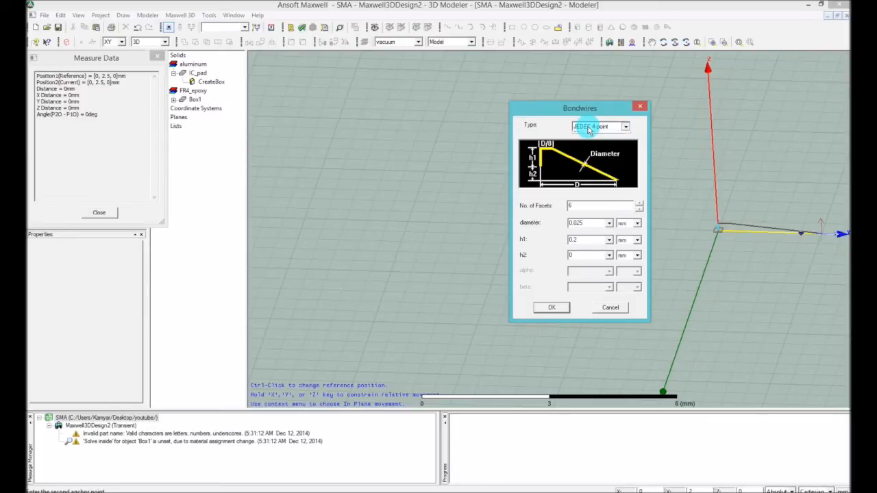
pyautogui.click(625, 126)
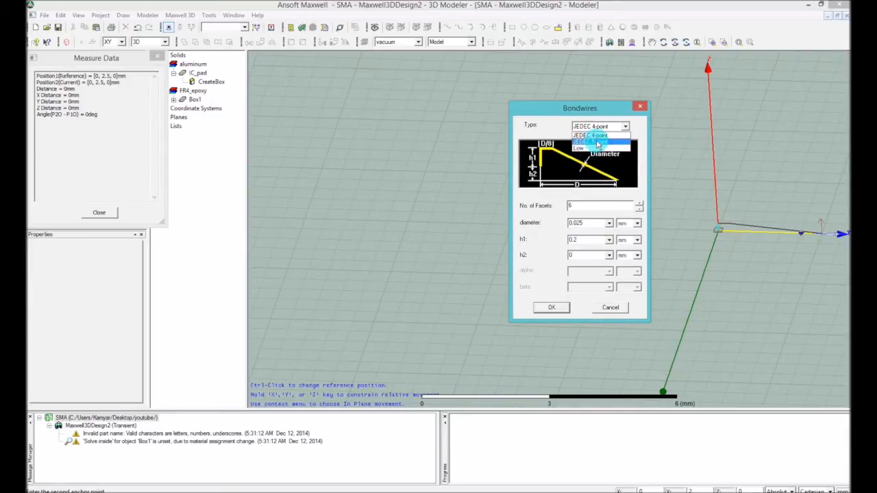
pyautogui.click(600, 126)
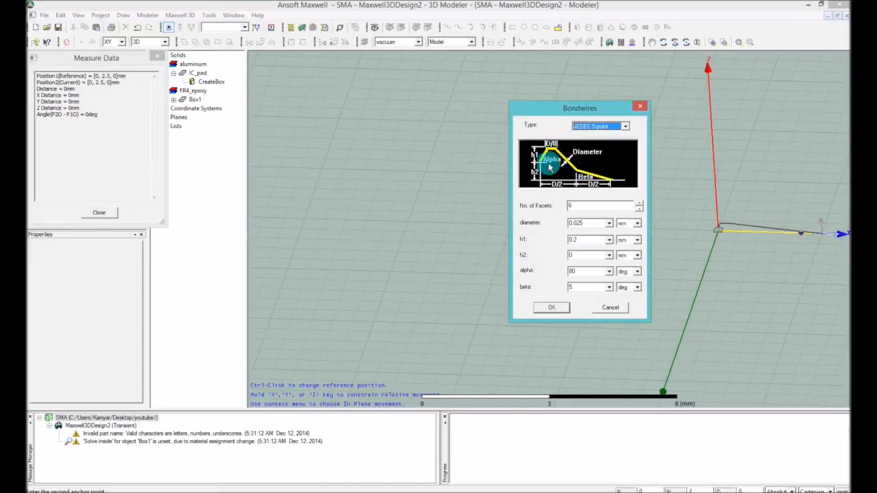
pyautogui.click(624, 126)
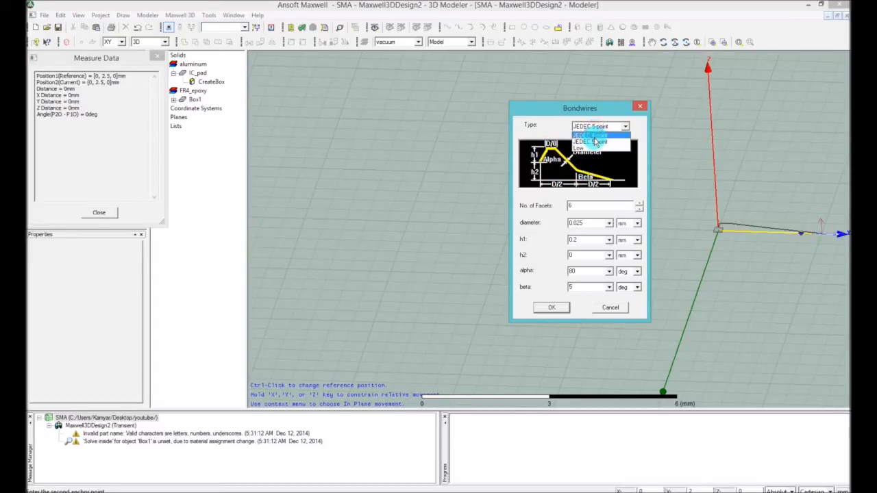
pyautogui.click(590, 145)
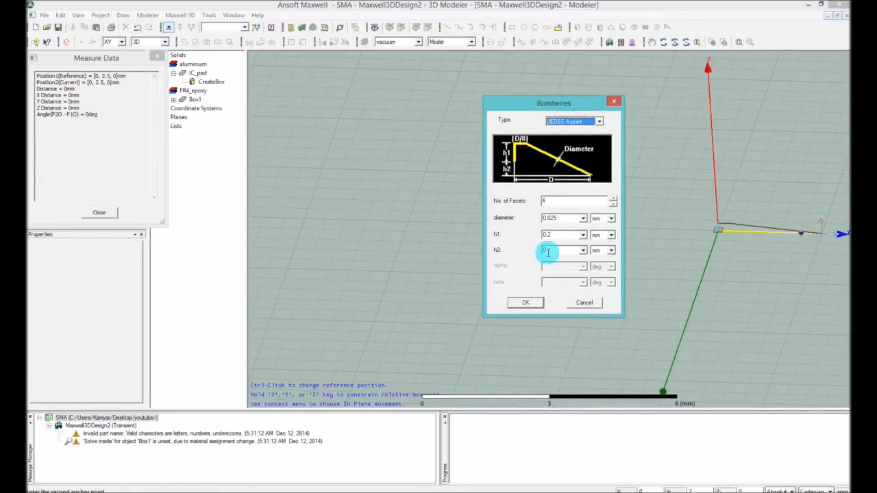
# - Step up the bond wire's No. of Facets value
pyautogui.click(573, 200)
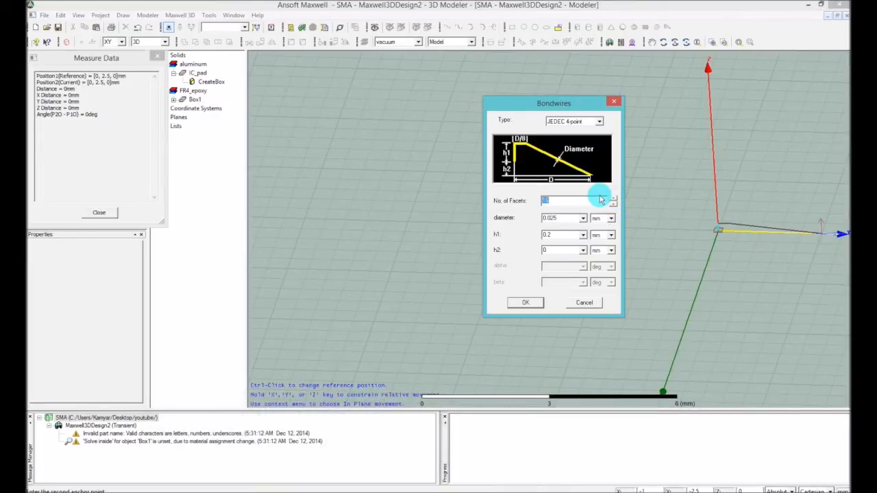
pyautogui.moveTo(617, 208)
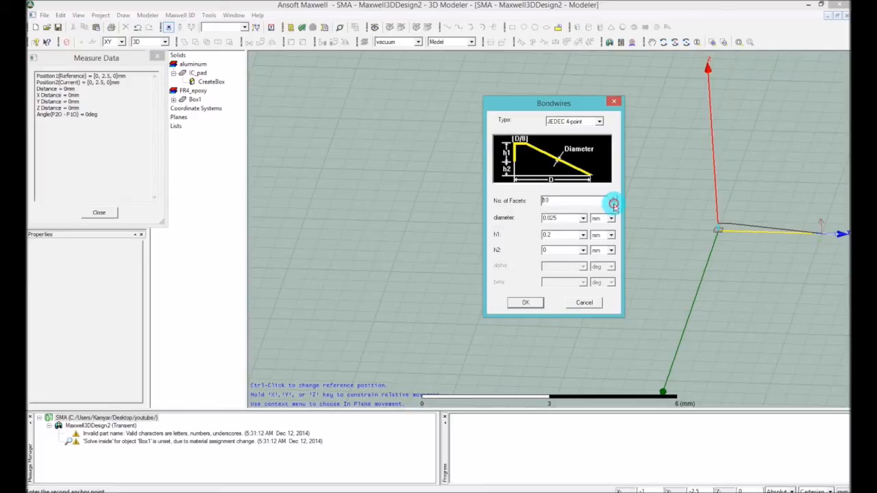
pyautogui.click(614, 198)
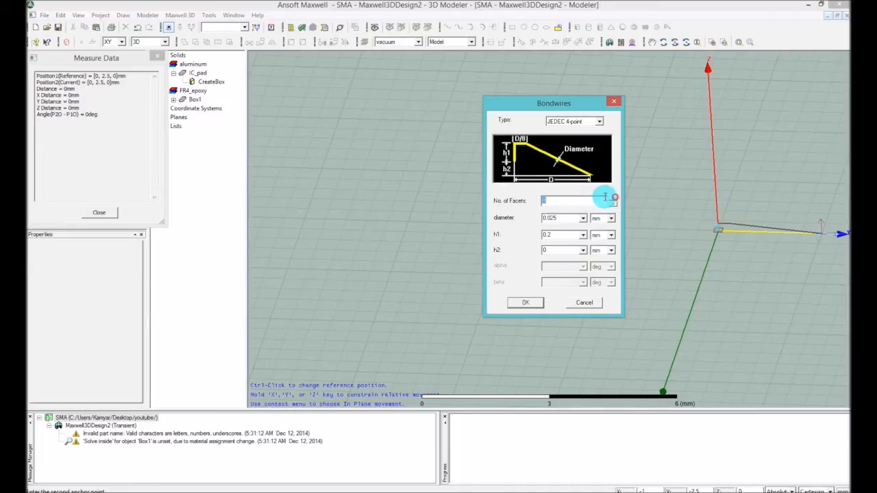
pyautogui.moveTo(534, 200)
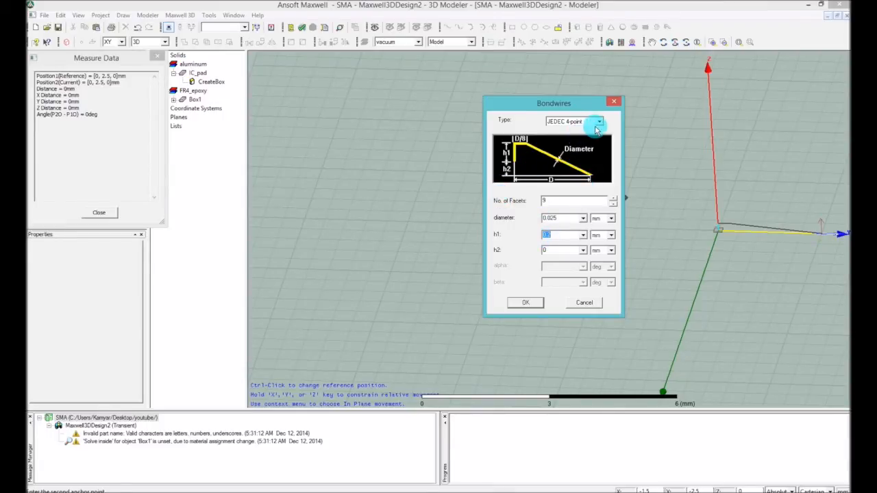
# - Choose the JEDEC 4-point profile with diameter 0.025, h1 0.2 and h2 0
pyautogui.click(600, 121)
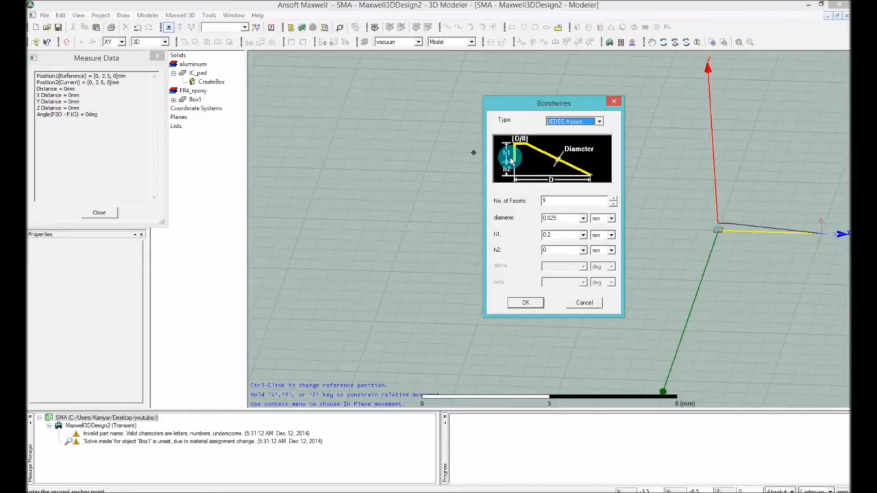
pyautogui.moveTo(588, 171)
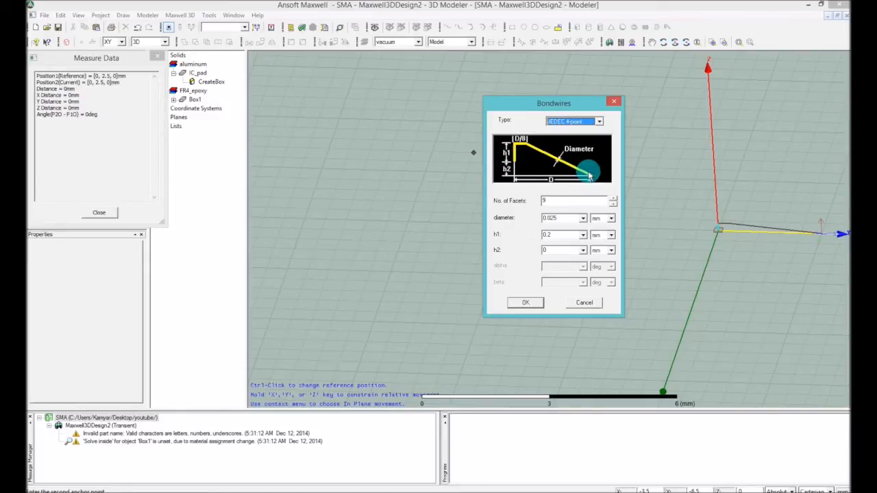
pyautogui.moveTo(575, 162)
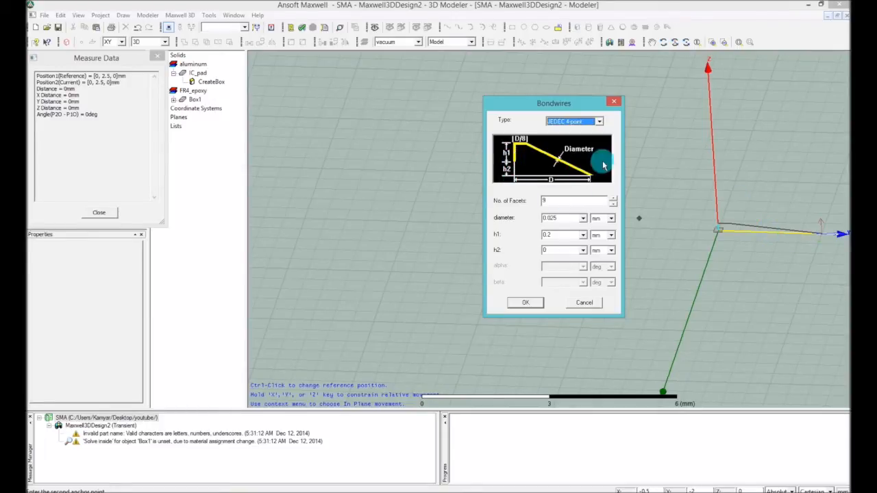
pyautogui.moveTo(590, 174)
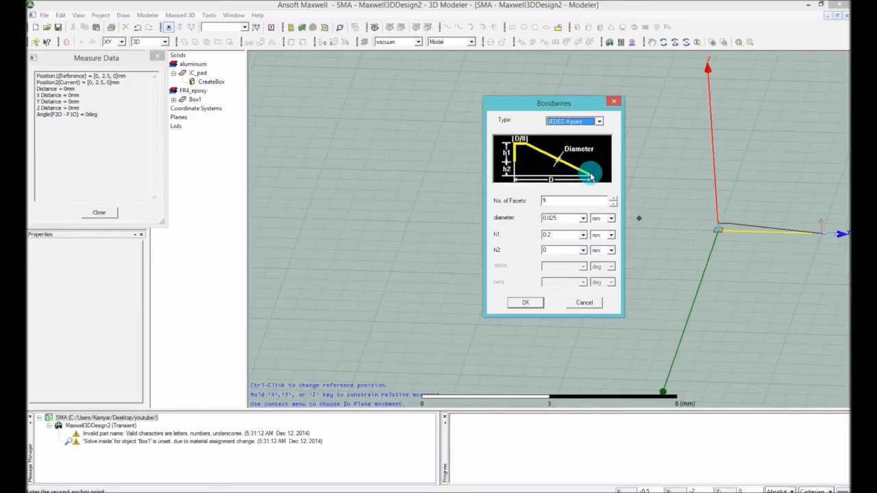
pyautogui.moveTo(565, 266)
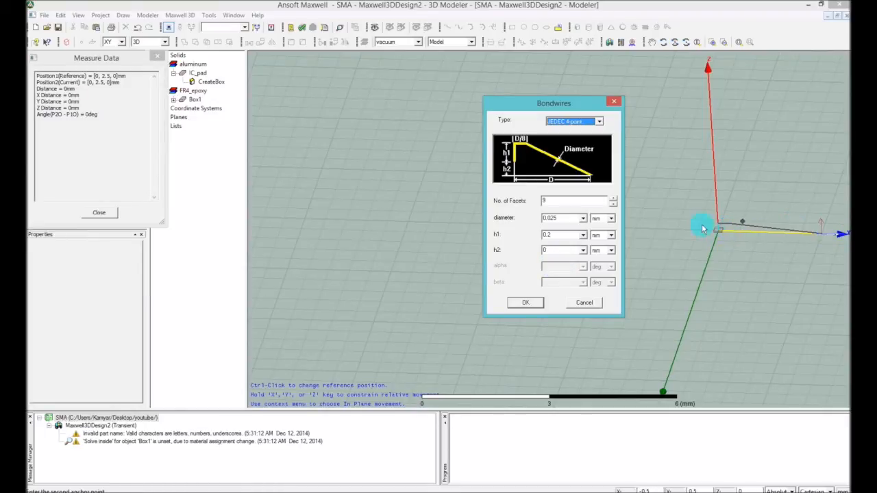
pyautogui.moveTo(729, 242)
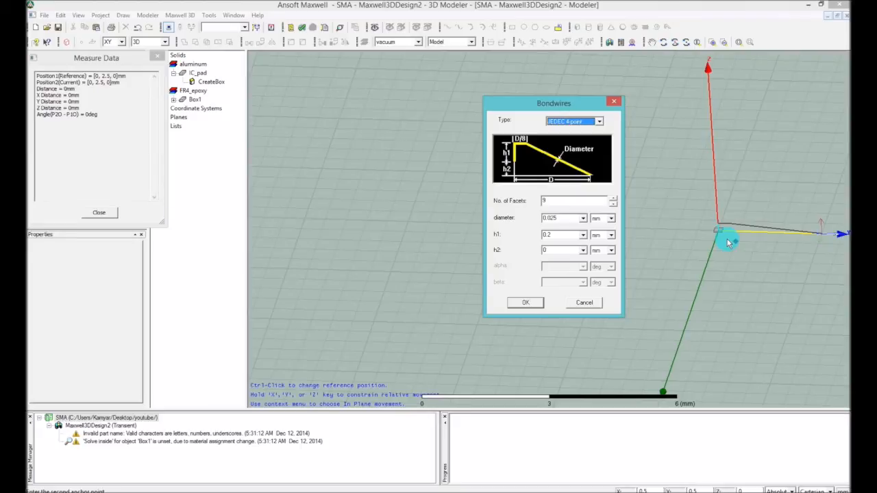
pyautogui.moveTo(729, 251)
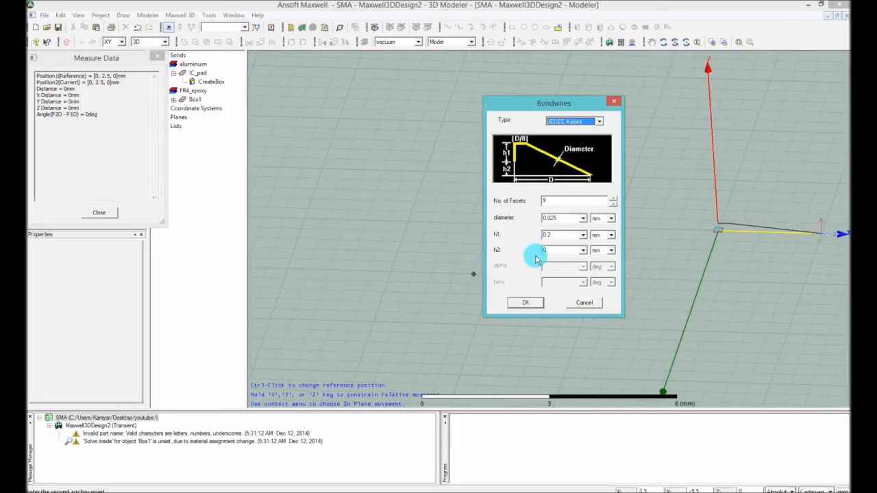
pyautogui.moveTo(647, 249)
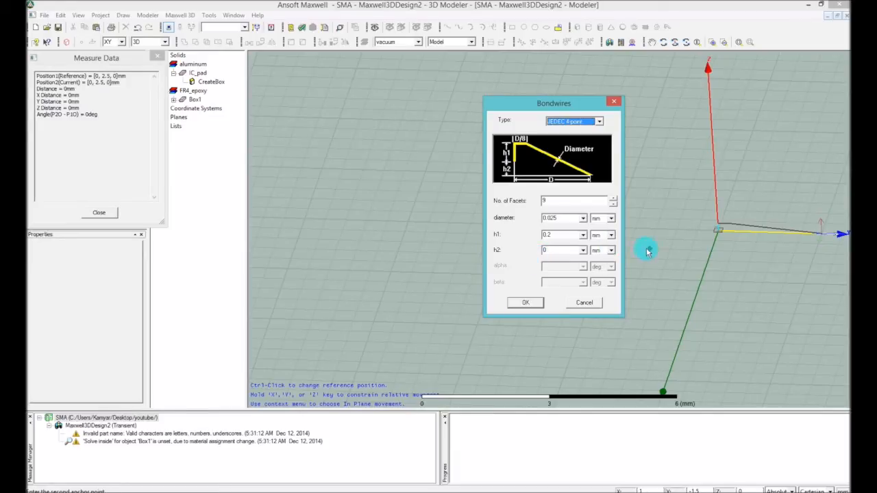
pyautogui.click(562, 249)
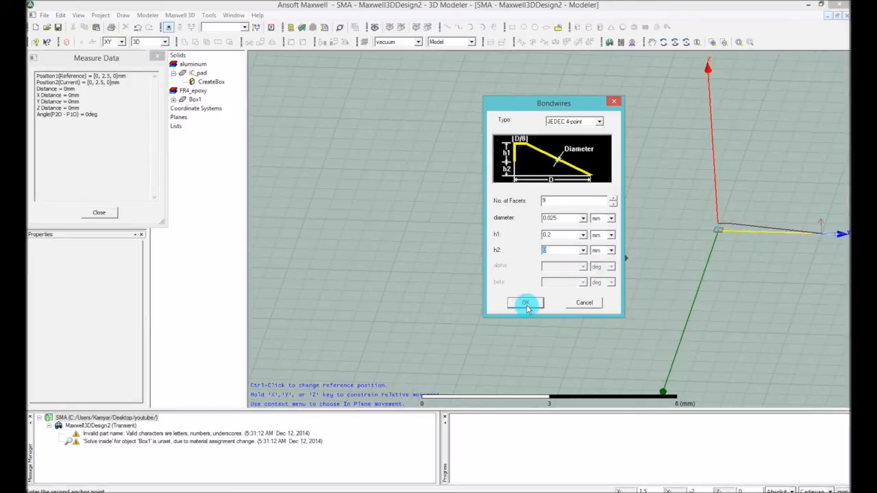
# - Confirm the bondwire settings to create Bondwire1 on the IC pad
pyautogui.click(526, 302)
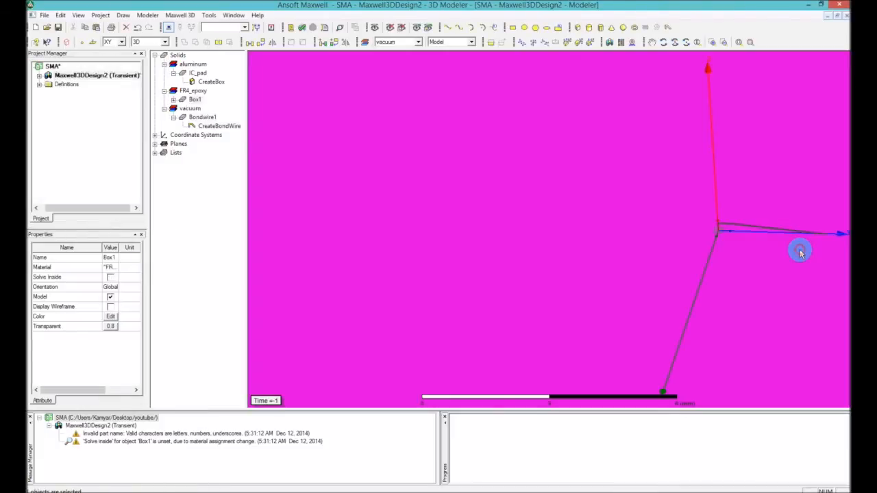
pyautogui.moveTo(820, 226)
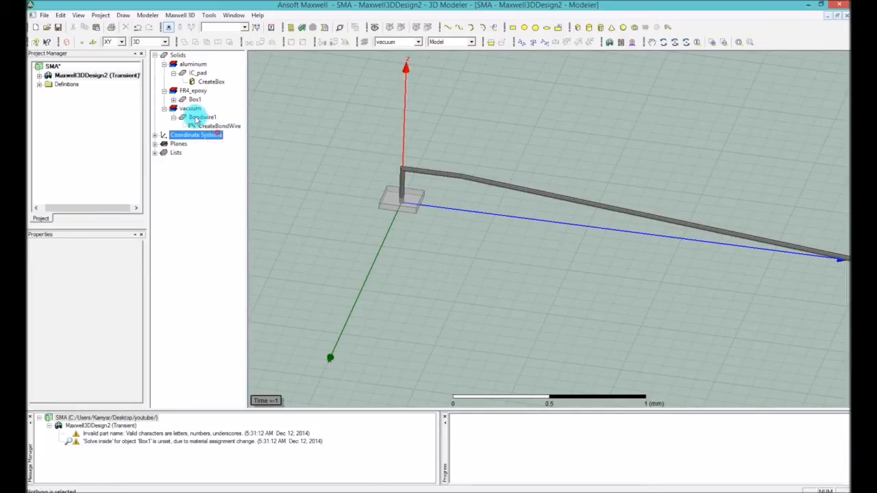
# - Select Bondwire1 in the model tree and bring up its actions
pyautogui.click(203, 117)
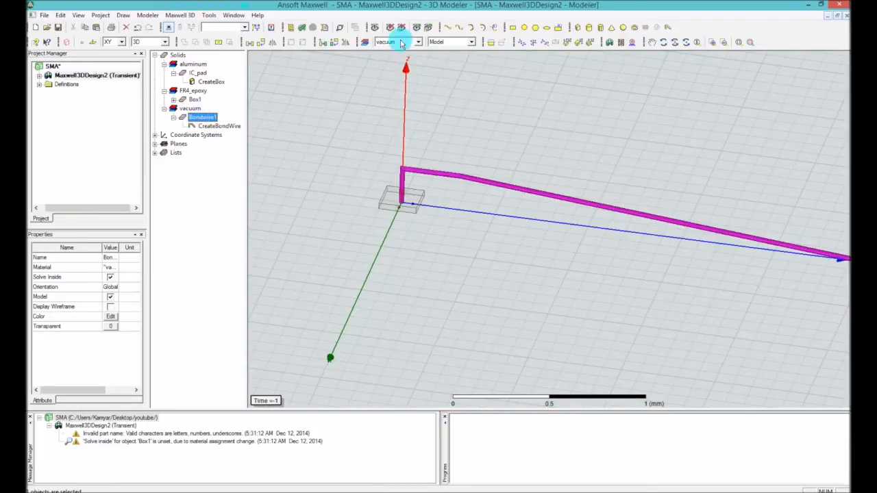
pyautogui.moveTo(397, 41)
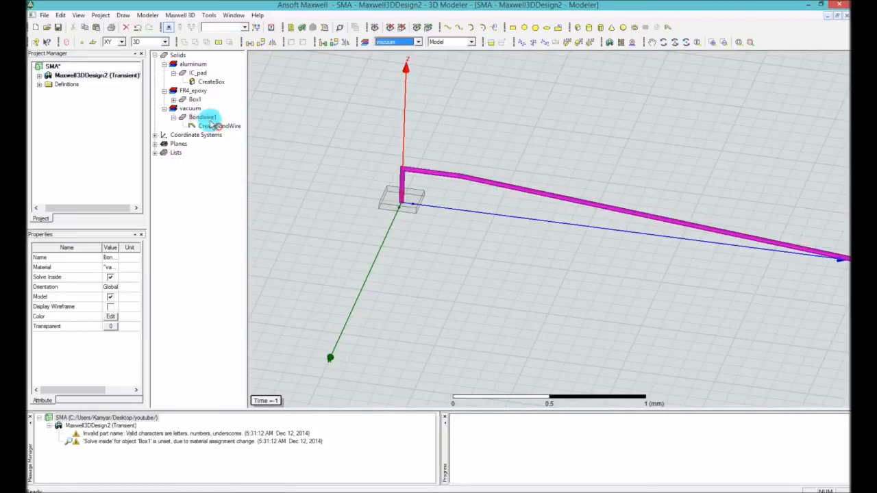
pyautogui.rightClick(205, 117)
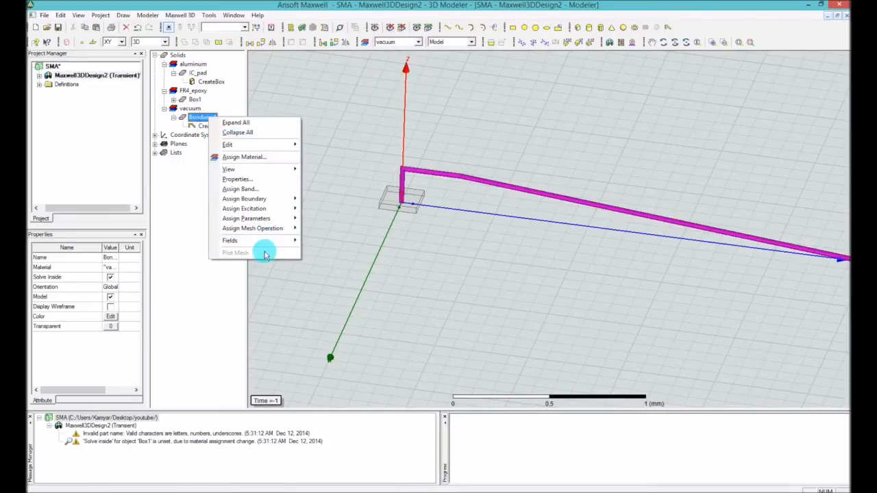
# - Assign gold as the material of Bondwire1 via Assign Material
pyautogui.click(244, 156)
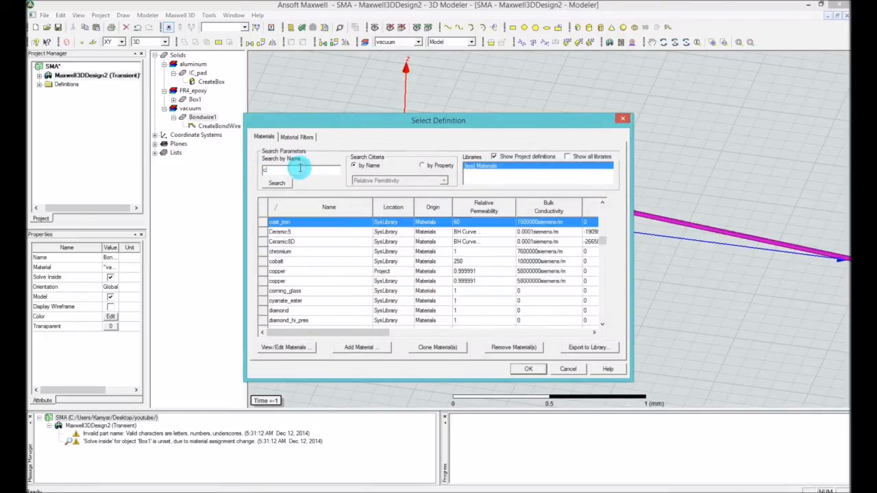
pyautogui.write('cop')
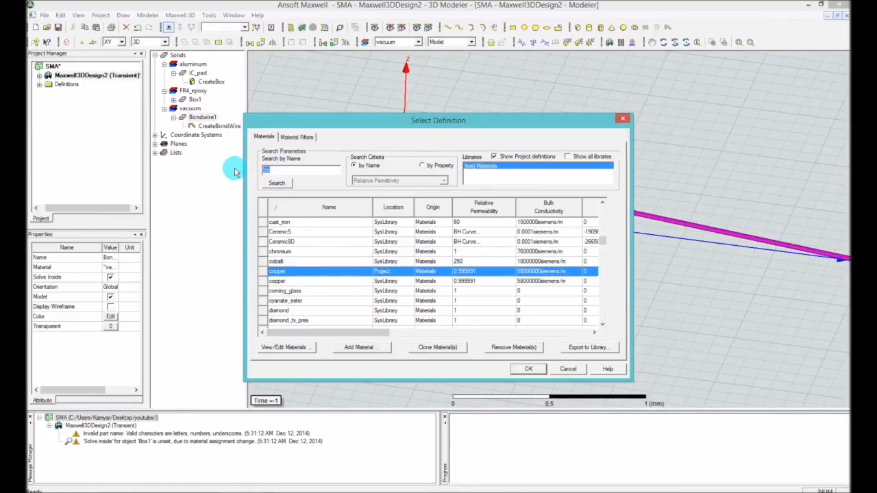
pyautogui.write('gold')
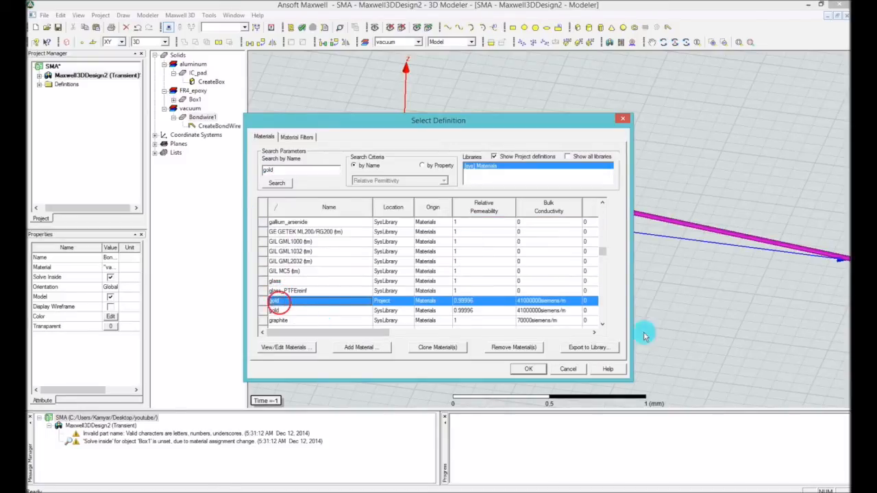
pyautogui.click(529, 369)
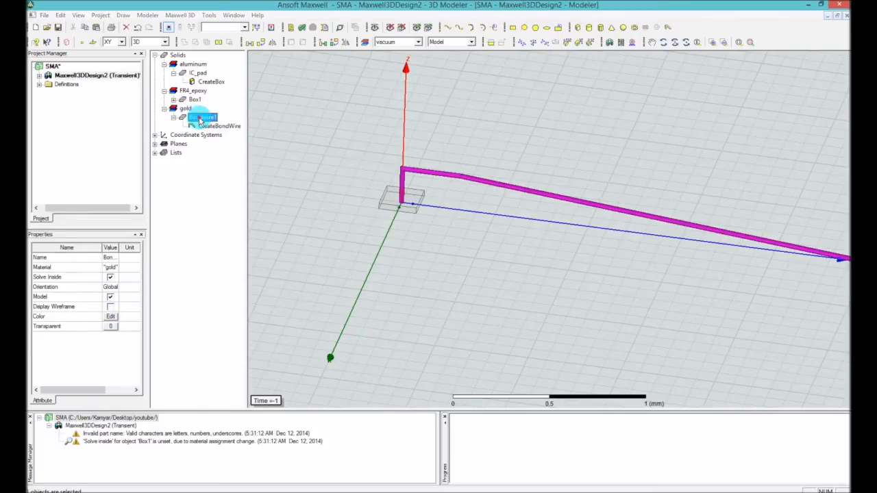
# - Set Bondwire1's colour to yellow in its properties, then deselect everything
pyautogui.doubleClick(203, 117)
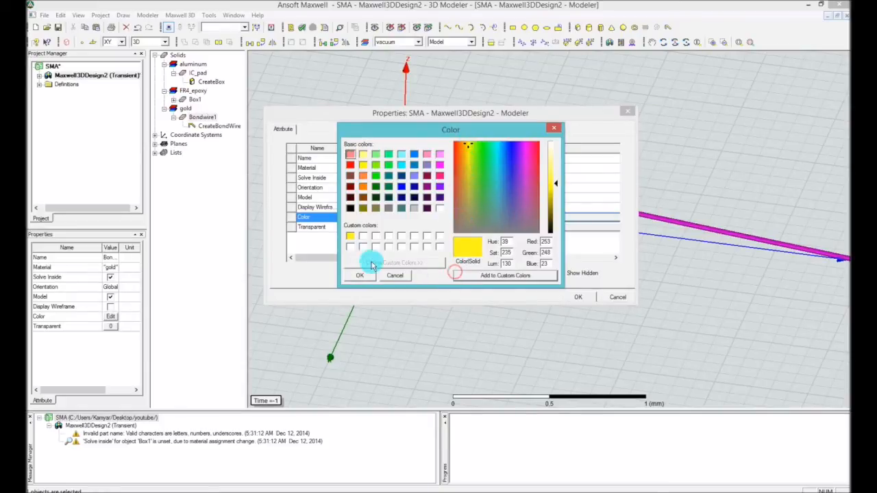
pyautogui.click(395, 274)
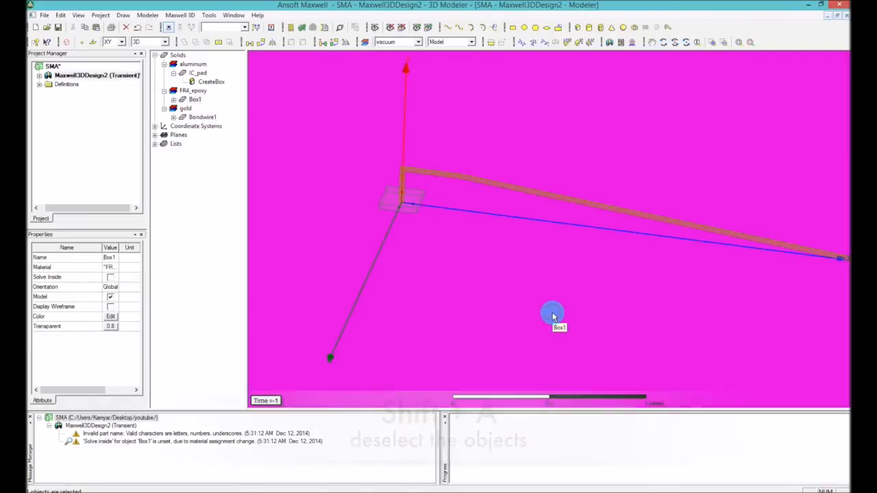
pyautogui.press('shift+a')
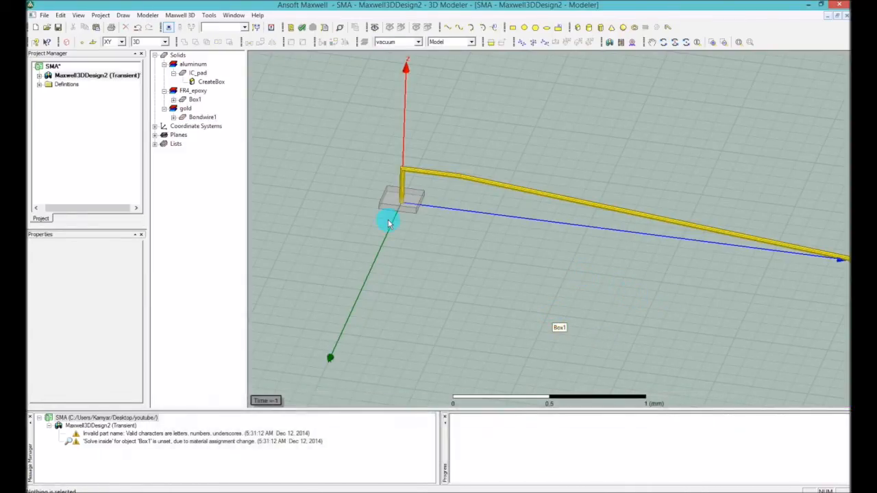
pyautogui.moveTo(623, 273)
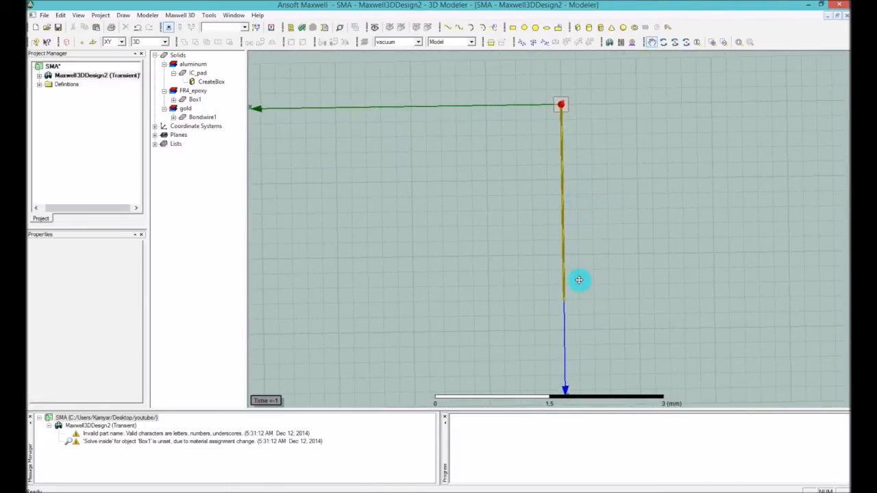
pyautogui.moveTo(564, 304)
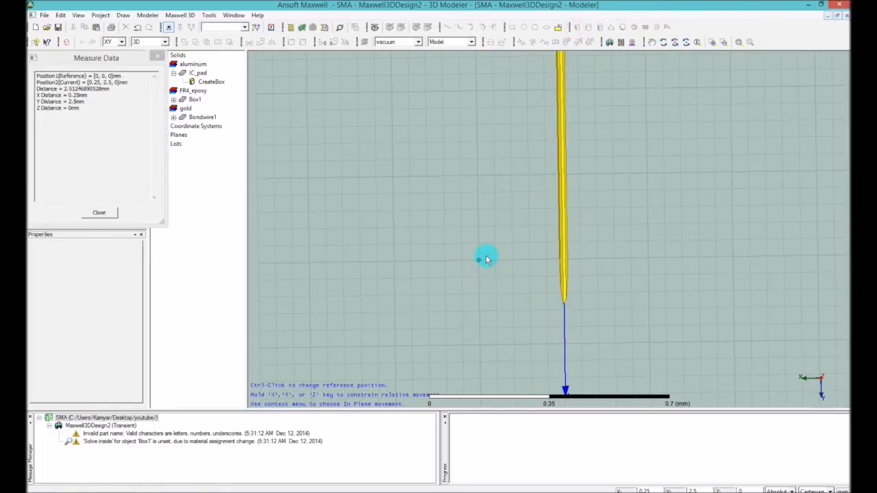
# - Draw a second vacuum box, Box2, near the end of the bond wire
pyautogui.moveTo(487, 259); pyautogui.dragTo(649, 345)
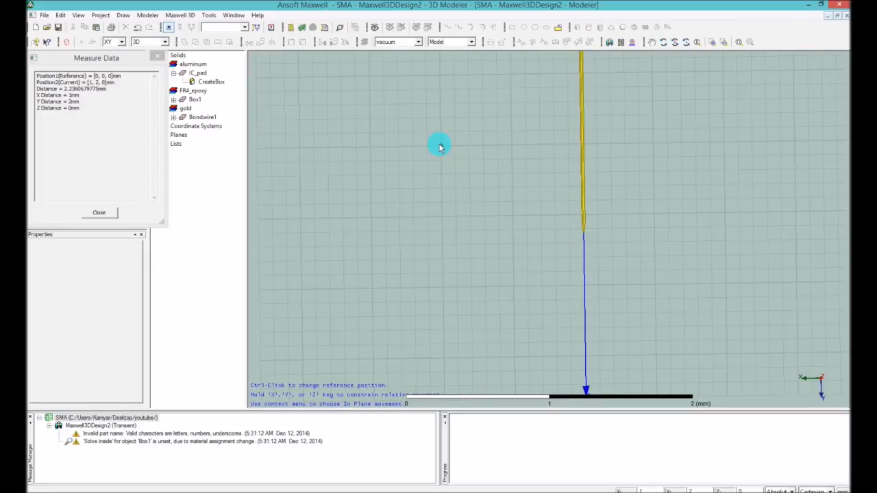
pyautogui.moveTo(441, 145); pyautogui.dragTo(699, 244)
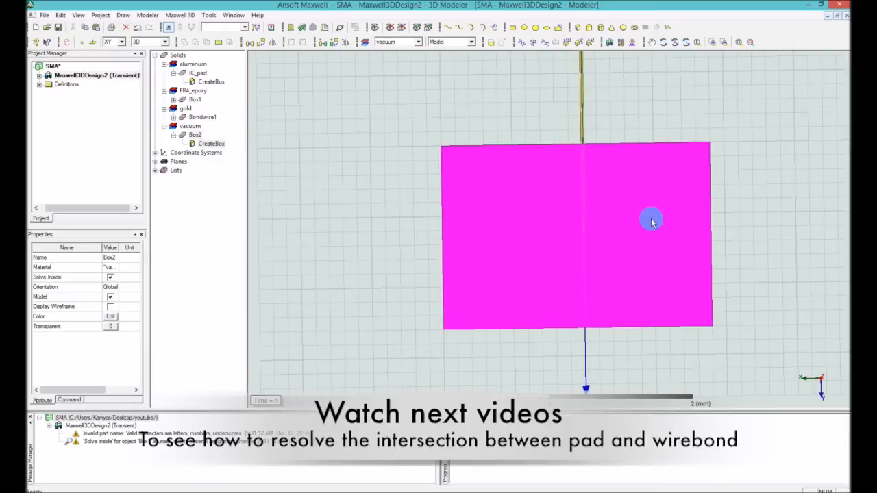
pyautogui.moveTo(666, 136)
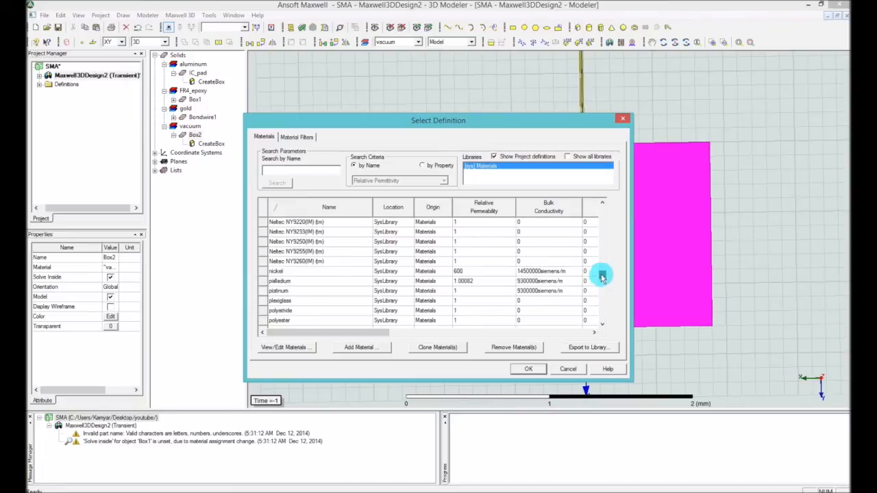
# - Assign solder from the materials list as Box2's material
pyautogui.scroll(-3)
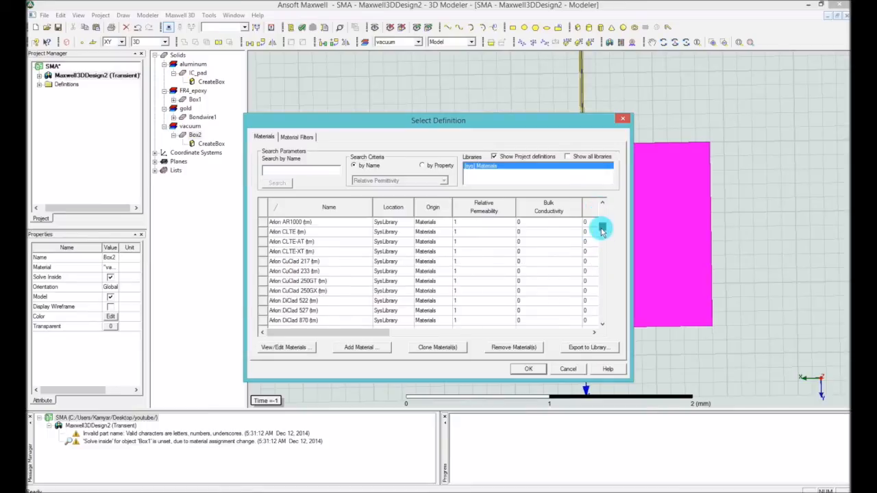
pyautogui.scroll(-3)
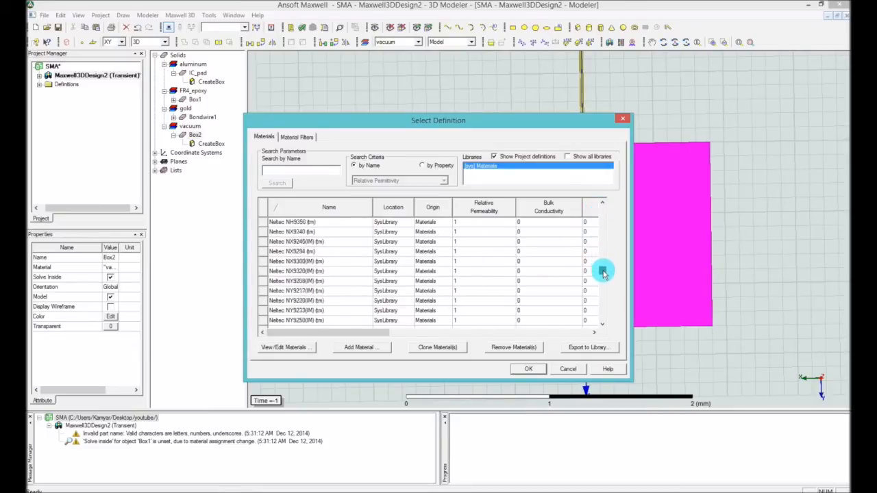
pyautogui.scroll(-3)
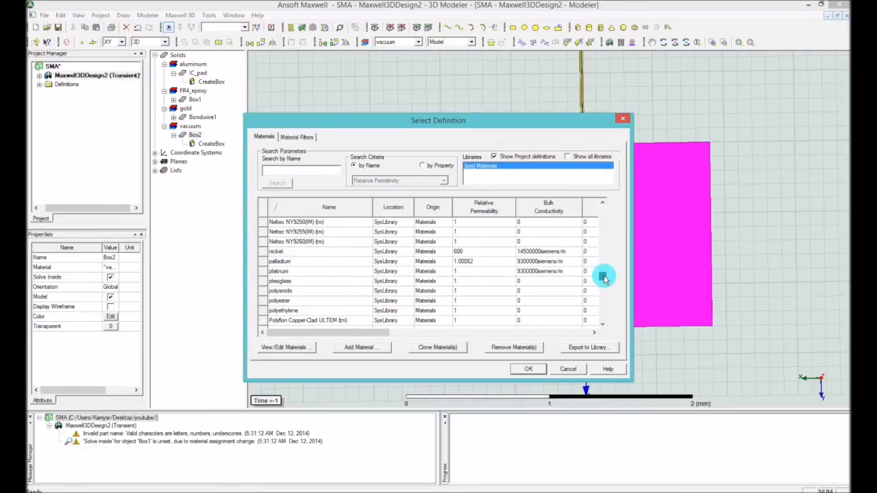
pyautogui.scroll(-3)
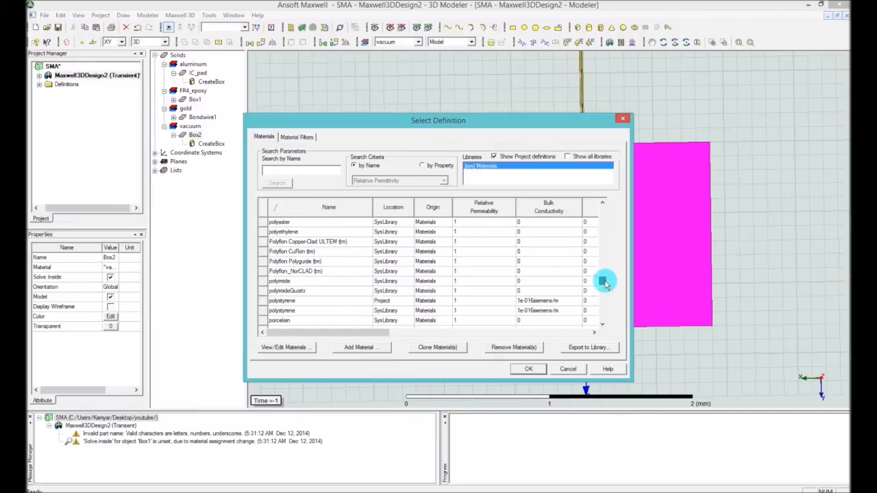
pyautogui.scroll(-3)
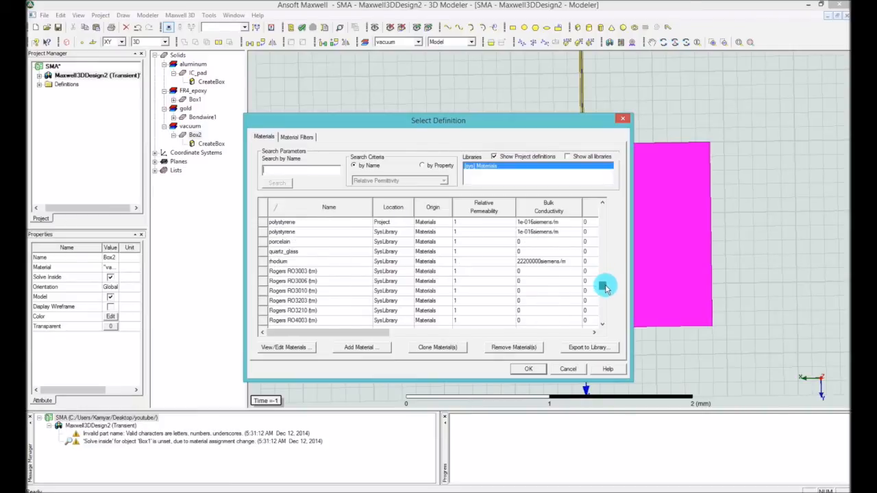
pyautogui.scroll(-3)
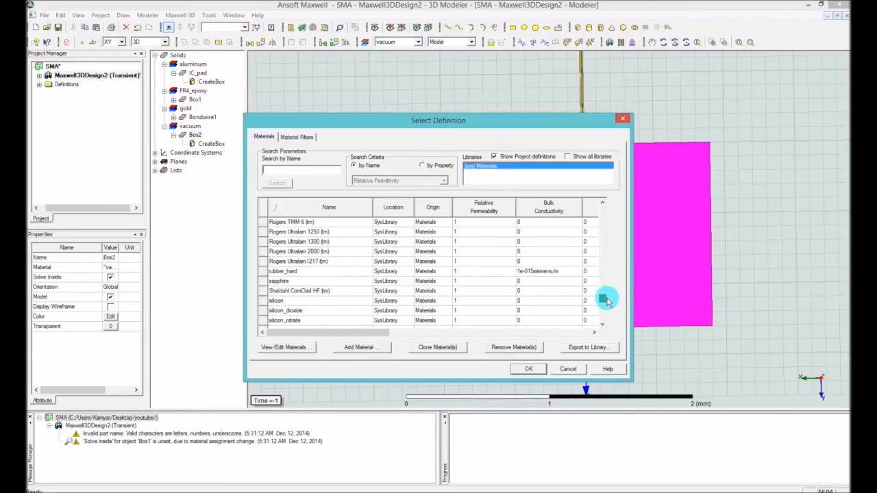
pyautogui.scroll(-3)
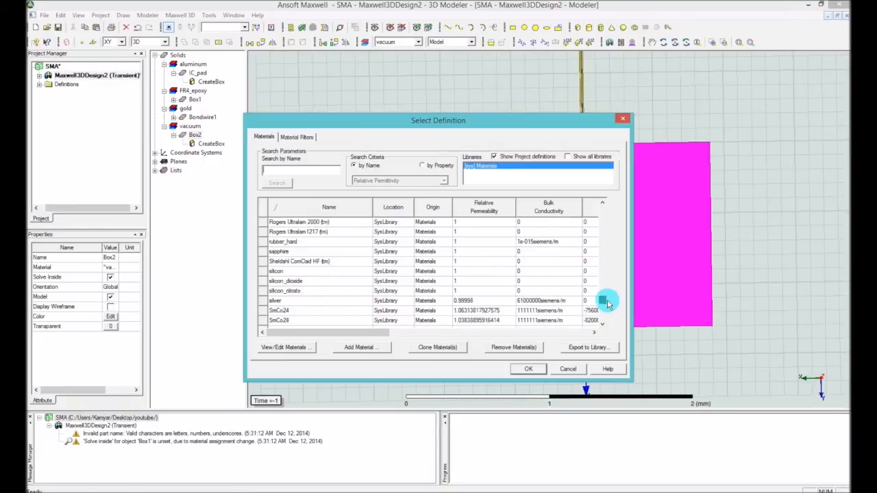
pyautogui.scroll(-3)
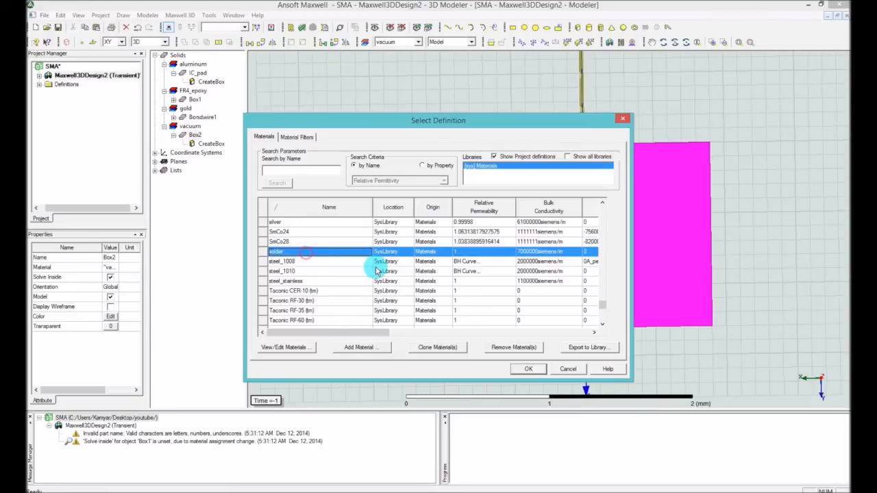
pyautogui.moveTo(529, 370)
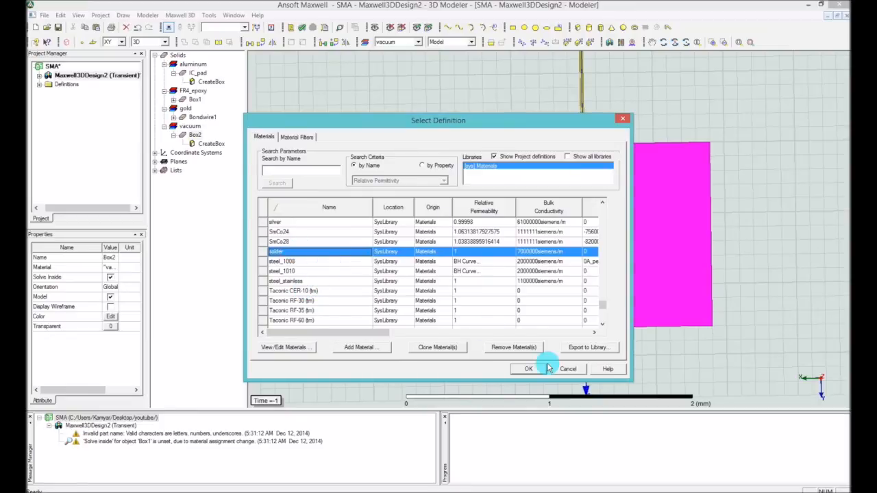
pyautogui.click(529, 368)
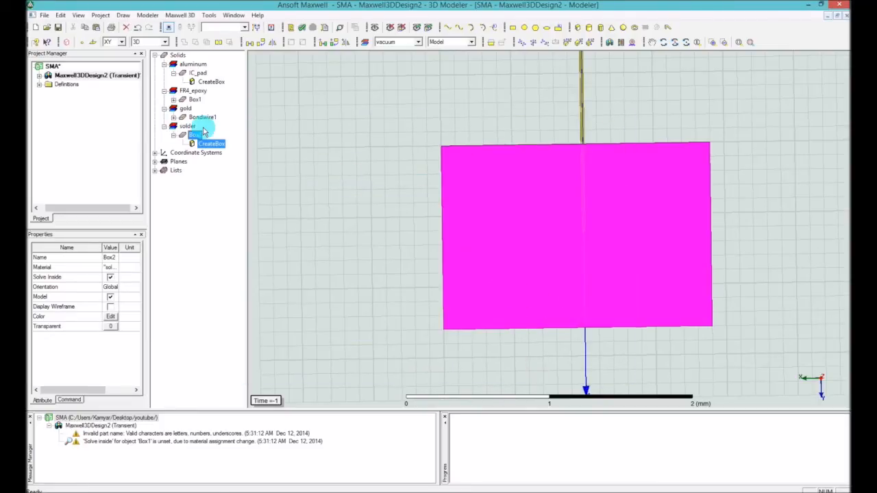
# - Rename Box2 to PCB_pad and give it a grey colour
pyautogui.doubleClick(199, 134)
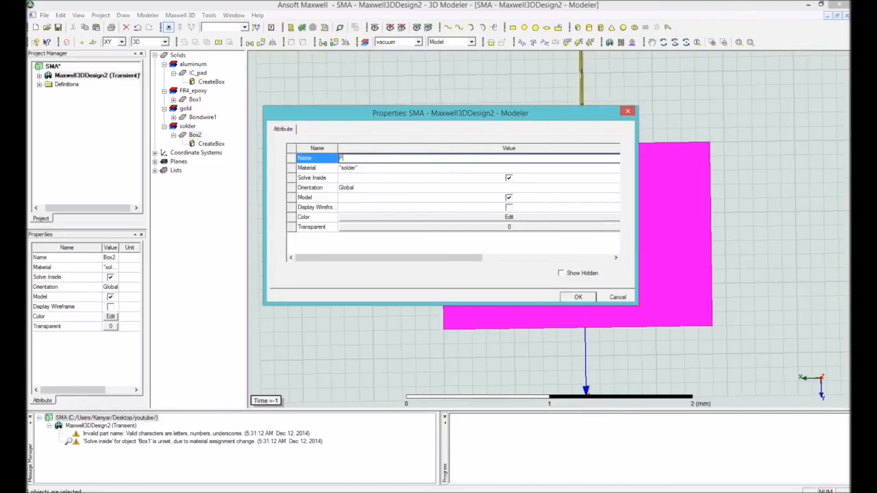
pyautogui.write('PCB_pad')
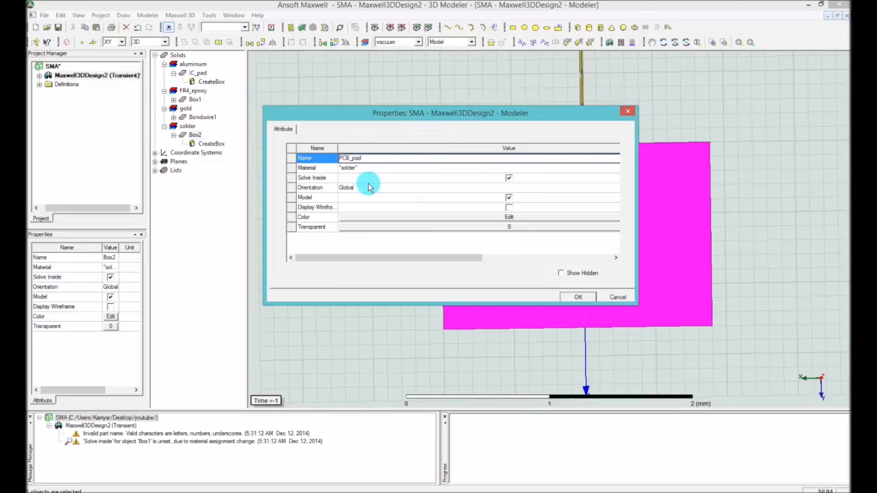
pyautogui.moveTo(351, 220)
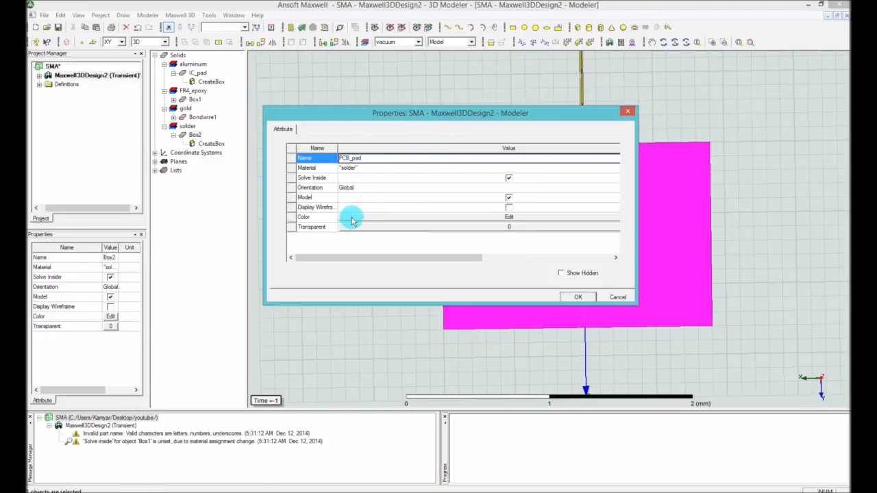
pyautogui.click(508, 217)
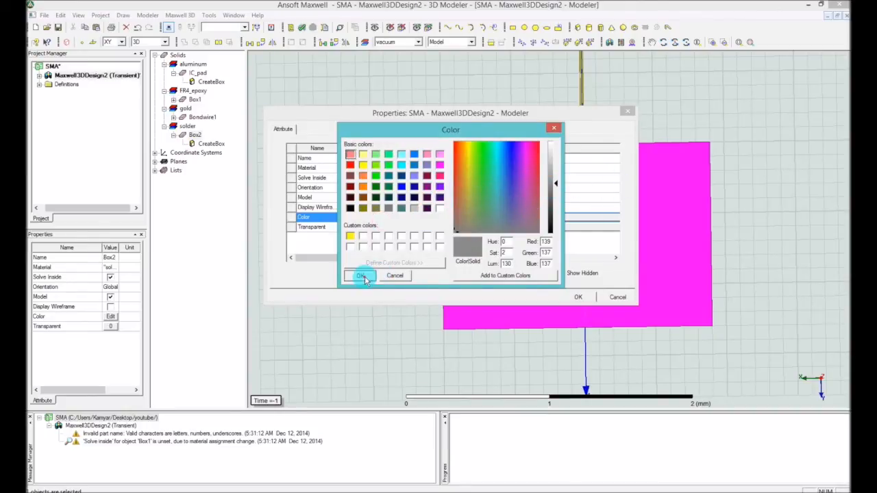
pyautogui.click(360, 274)
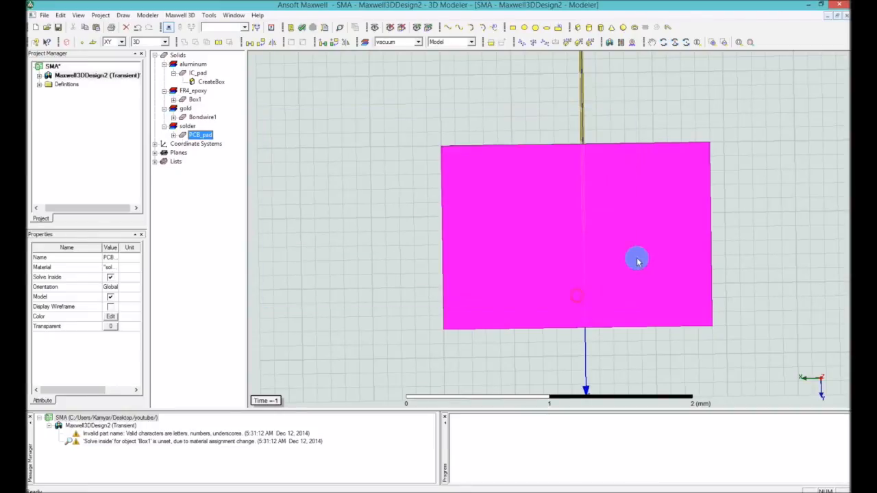
pyautogui.moveTo(632, 240)
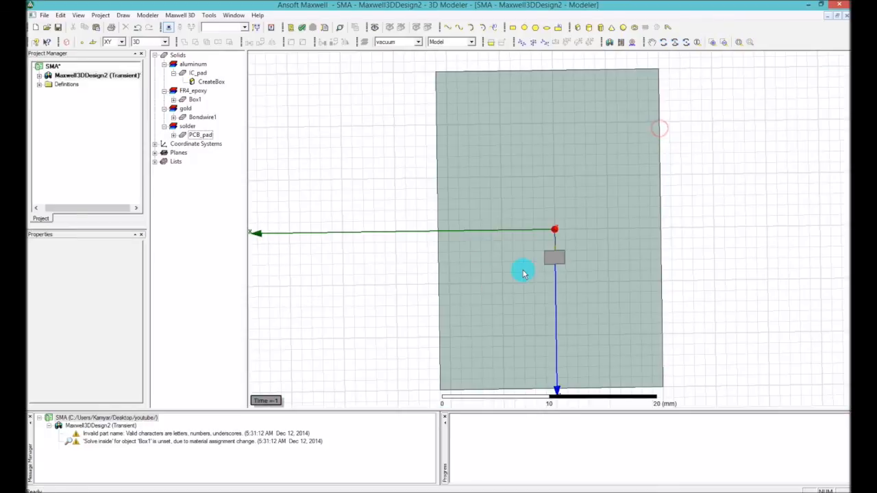
pyautogui.moveTo(562, 85)
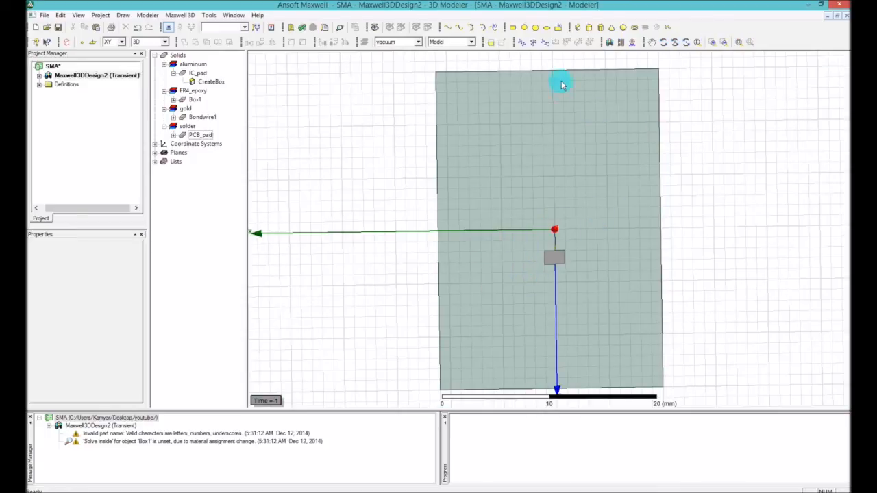
pyautogui.moveTo(537, 78)
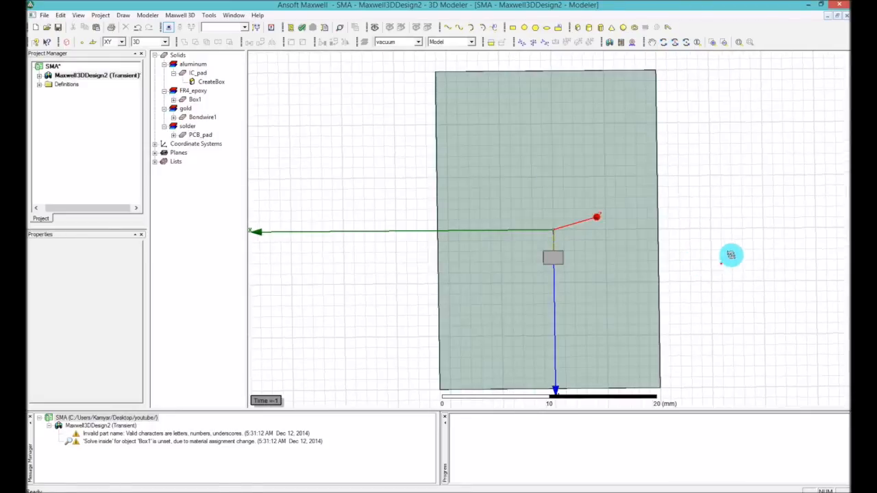
# - Orbit and tilt the model to an angled view revealing the substrate's thickness
pyautogui.moveTo(732, 254); pyautogui.dragTo(619, 202)
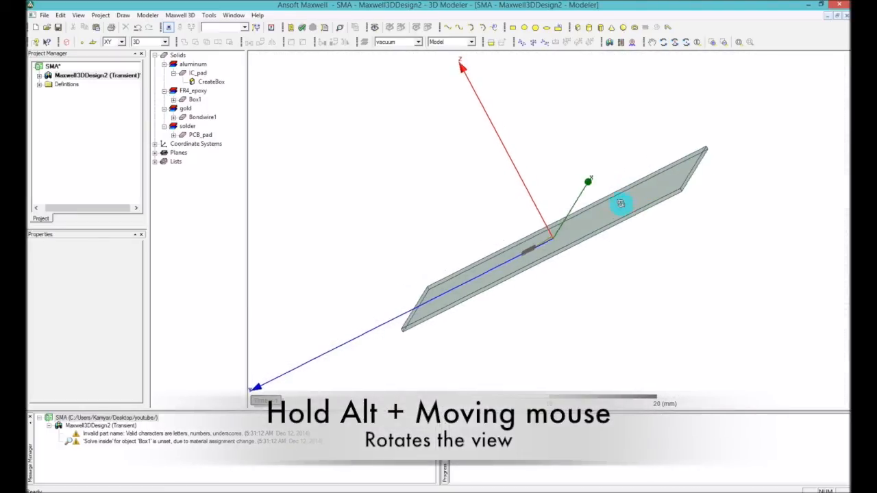
pyautogui.moveTo(619, 203); pyautogui.dragTo(537, 252)
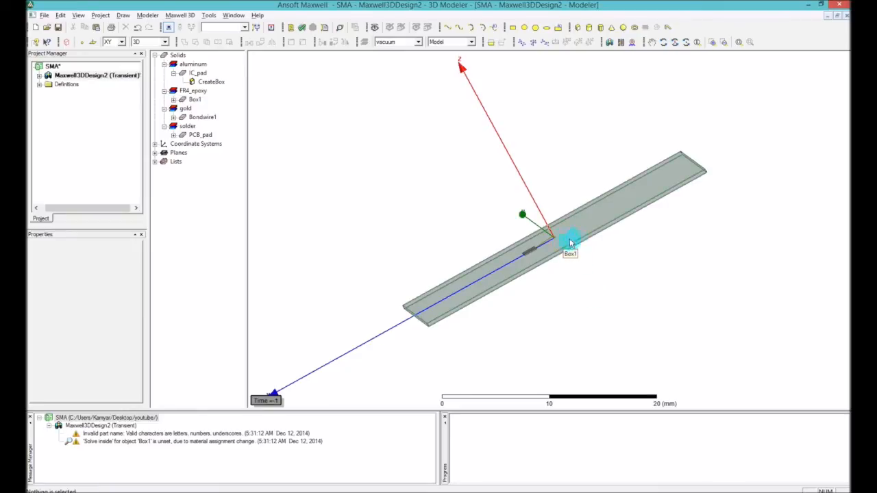
# - Colour the substrate Box1 dark green and set its transparency to about 0.6
pyautogui.click(570, 241)
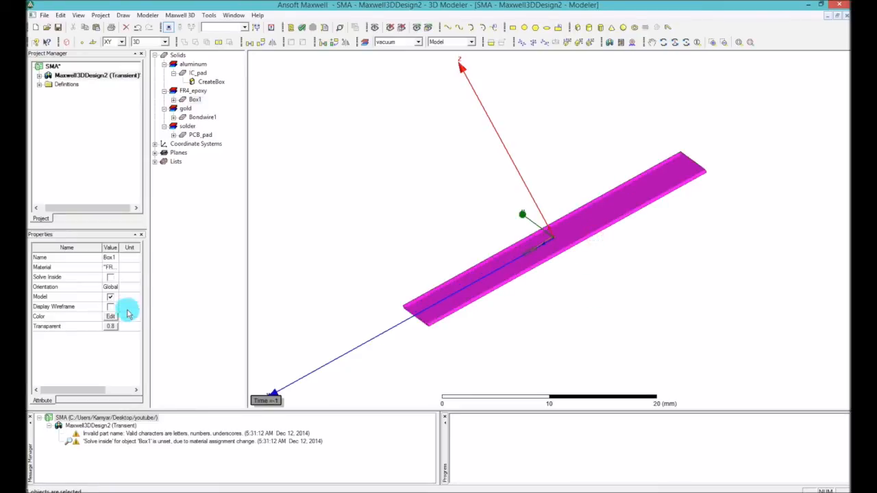
pyautogui.click(109, 315)
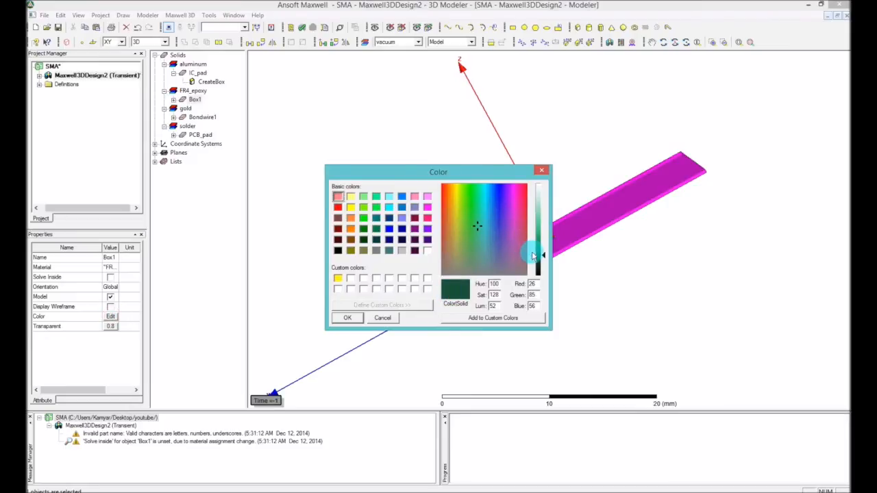
pyautogui.moveTo(535, 249); pyautogui.dragTo(543, 257)
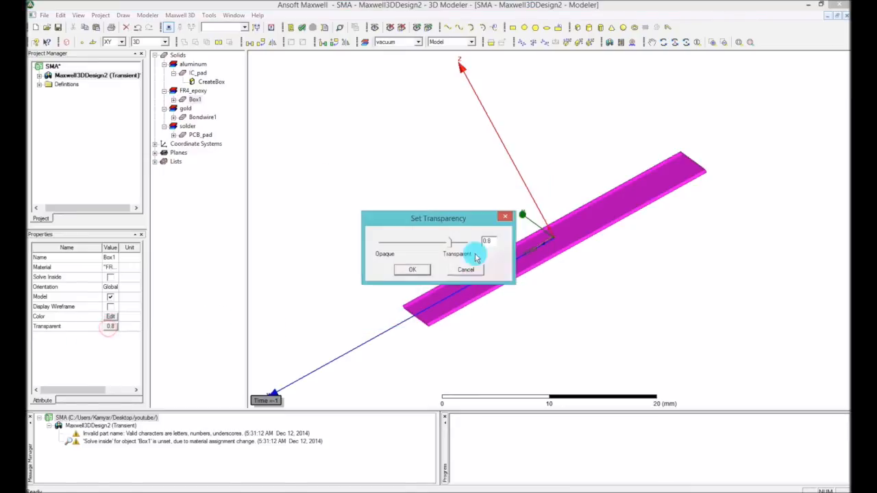
pyautogui.moveTo(473, 244); pyautogui.dragTo(431, 244)
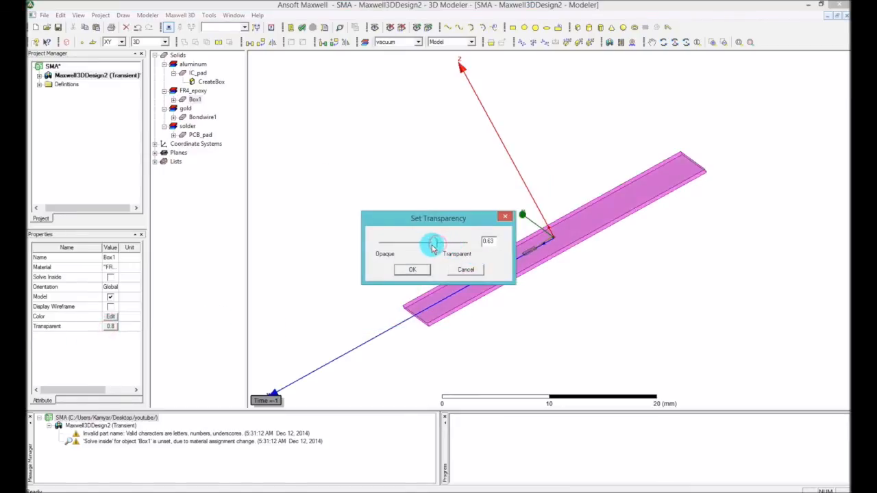
pyautogui.click(411, 268)
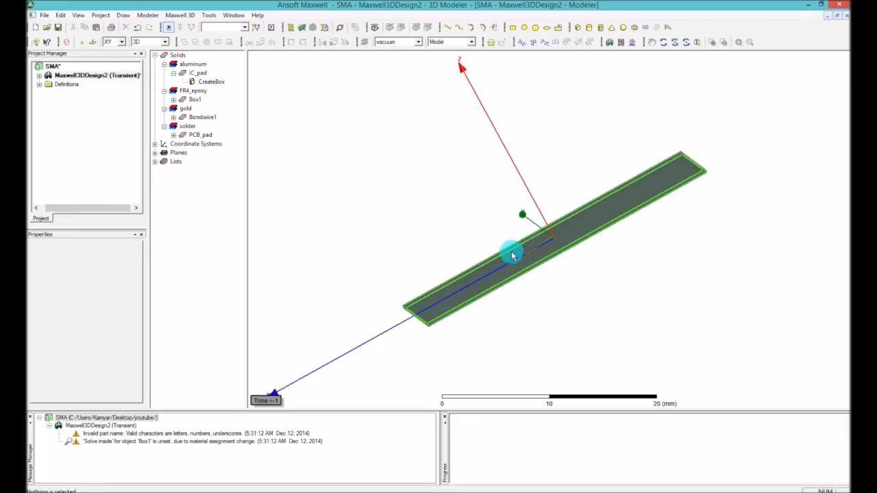